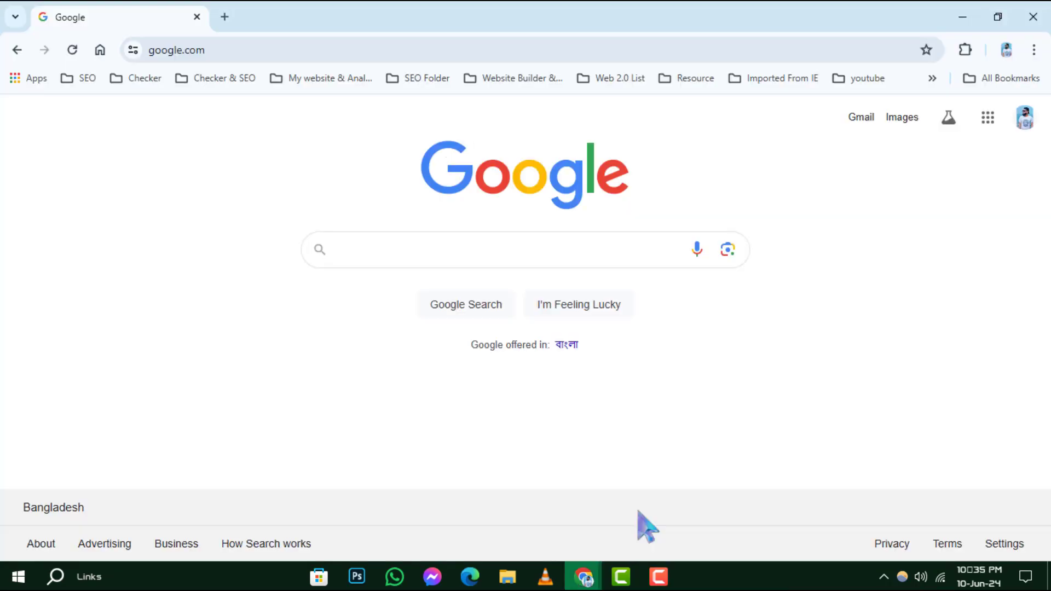
mouse_move(595, 573)
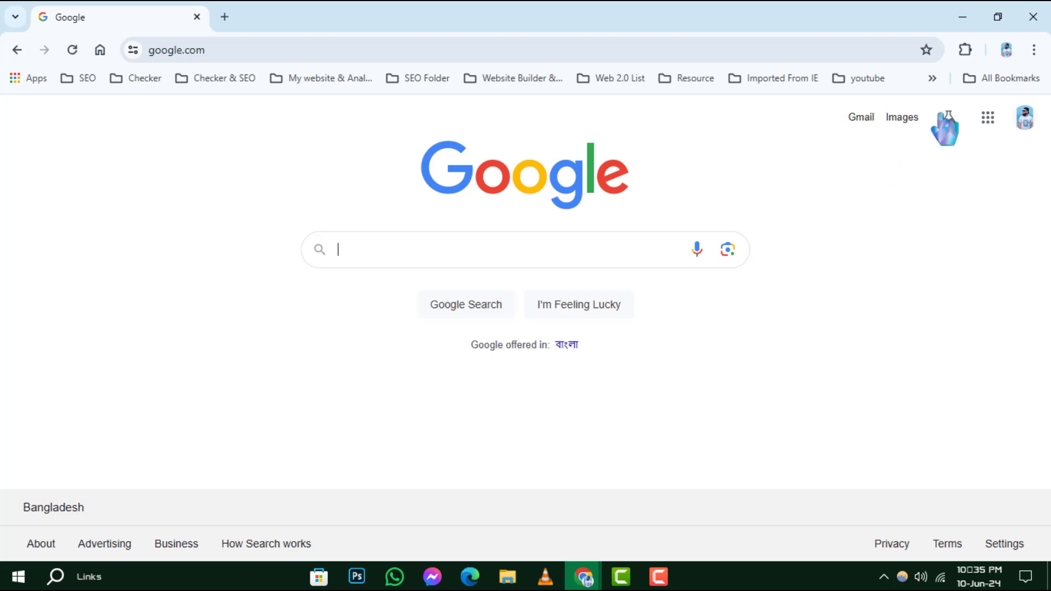
Go to Chrome Settings from the three-dot main menu.
left_click(1033, 49)
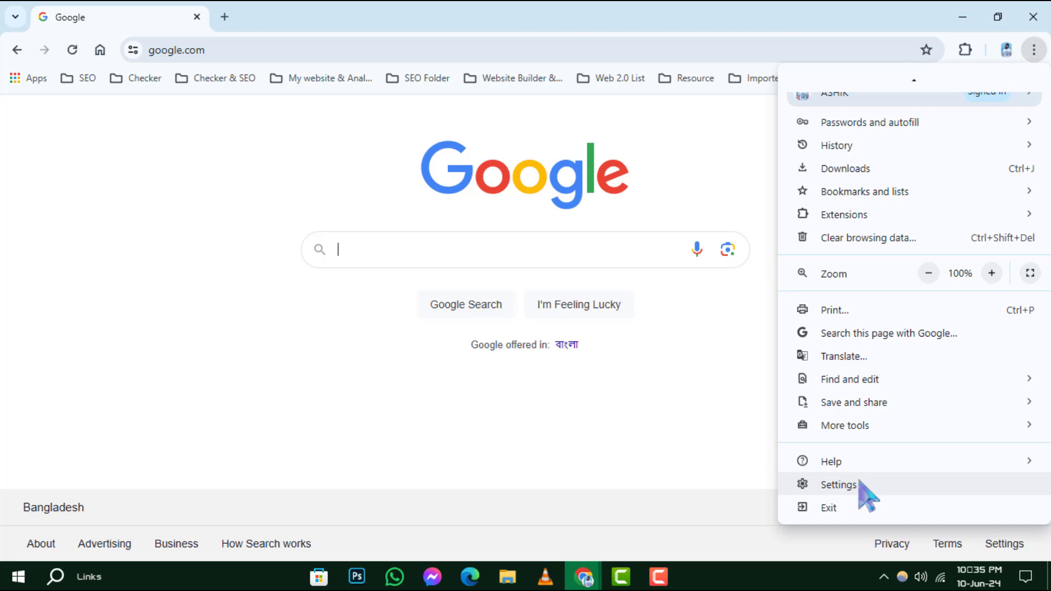
left_click(838, 485)
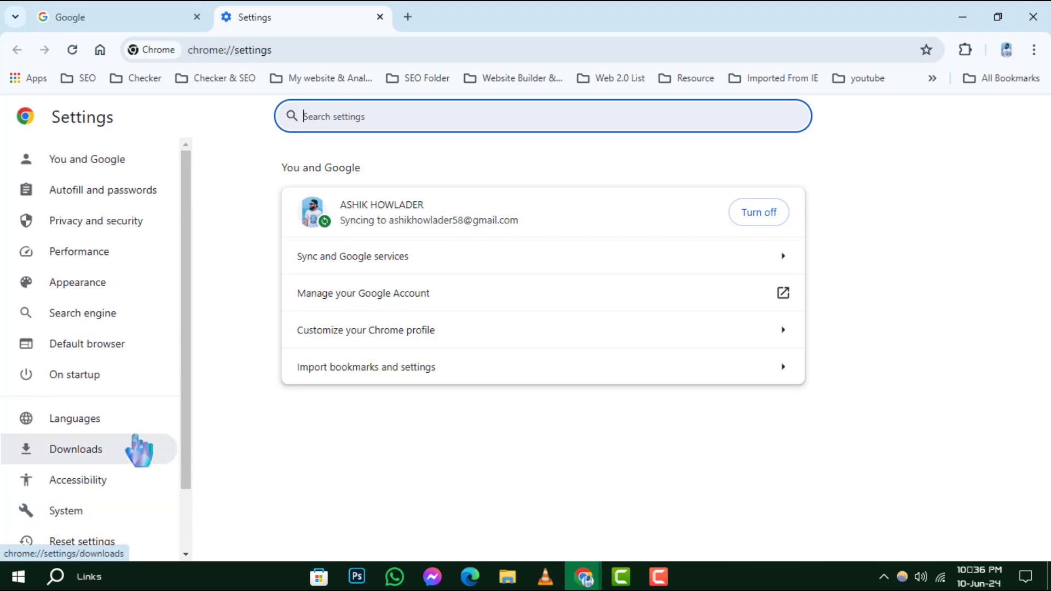
Switch the Memory Saver toggle off on the Performance settings page.
scroll("down", 3)
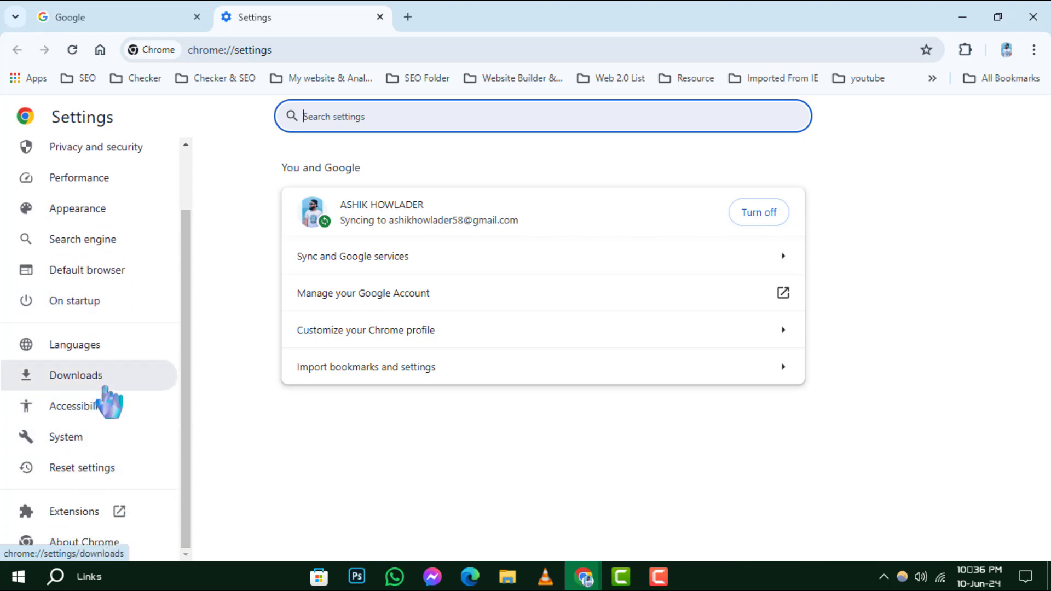
left_click(78, 178)
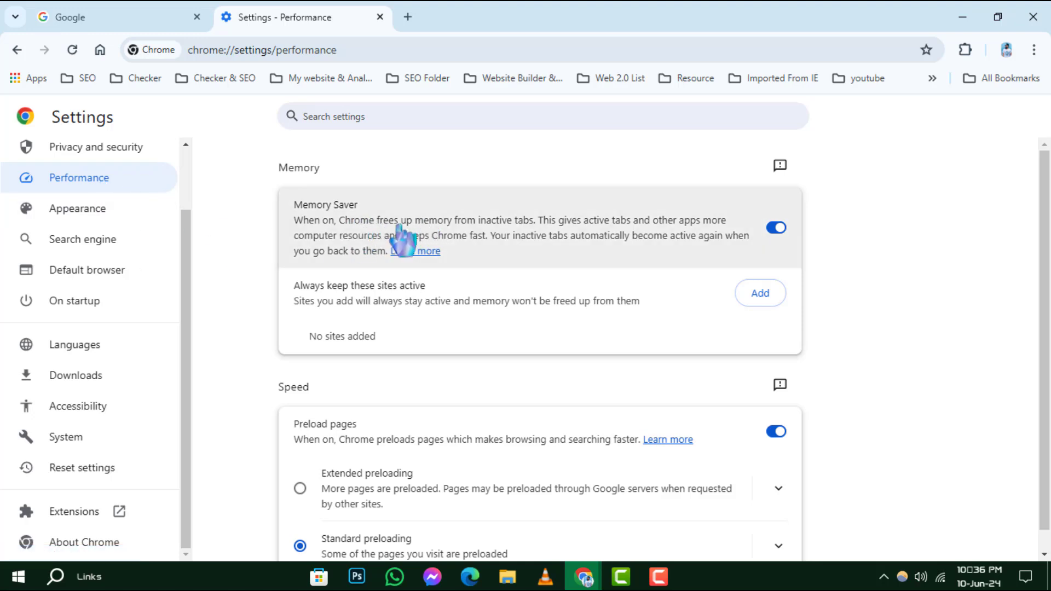
left_click(775, 228)
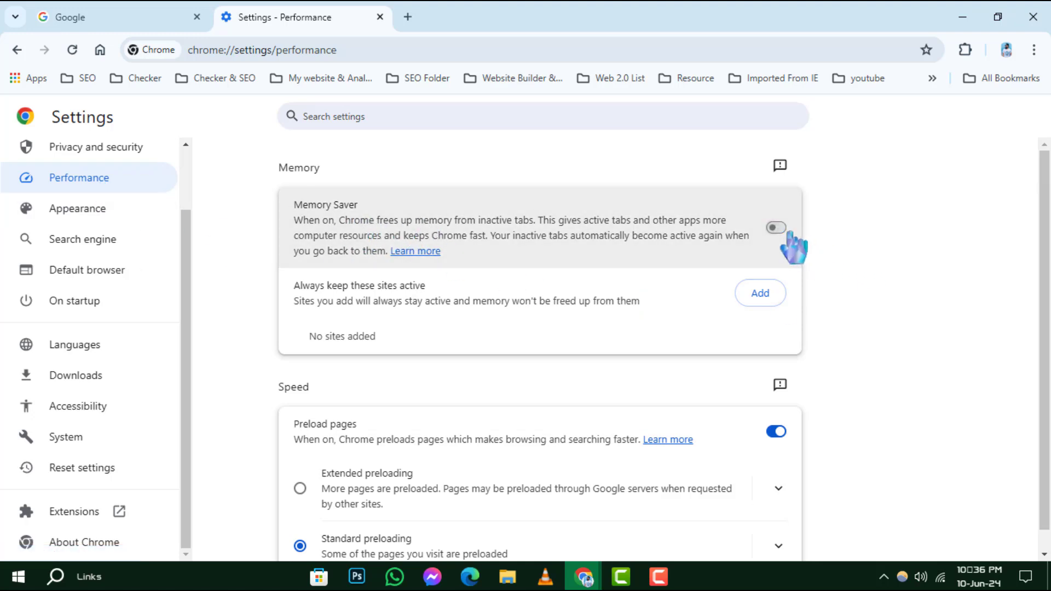